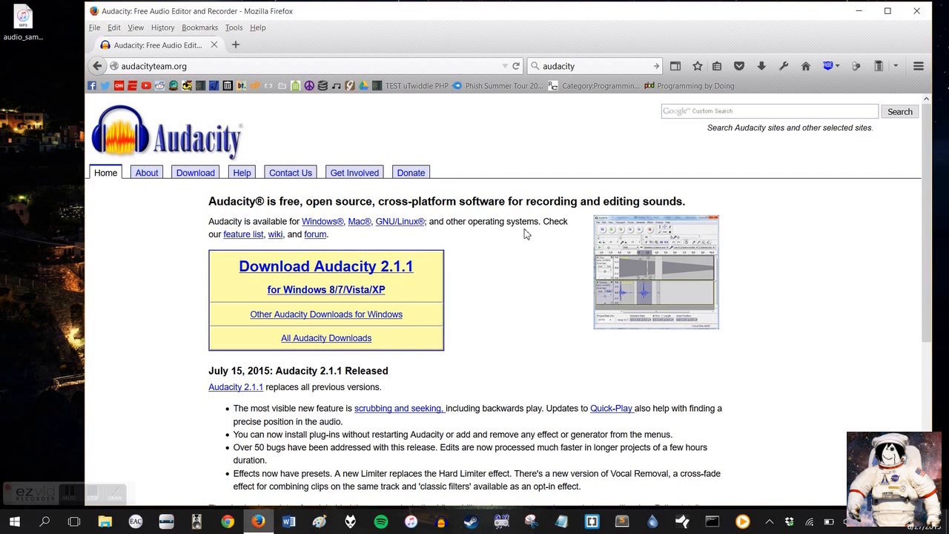
mouse_move(126, 65)
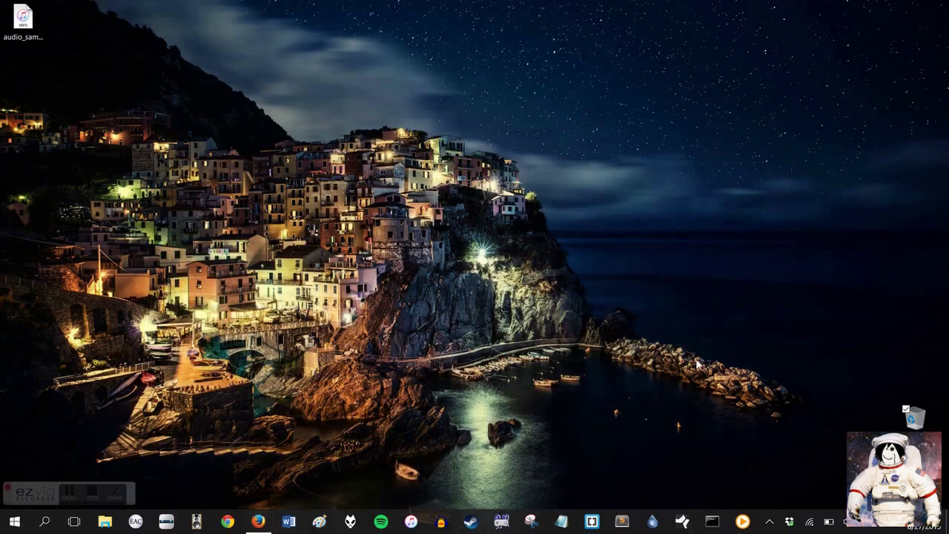
- Load the audio_sample file from the desktop so its stereo waveform appears
left_click(440, 522)
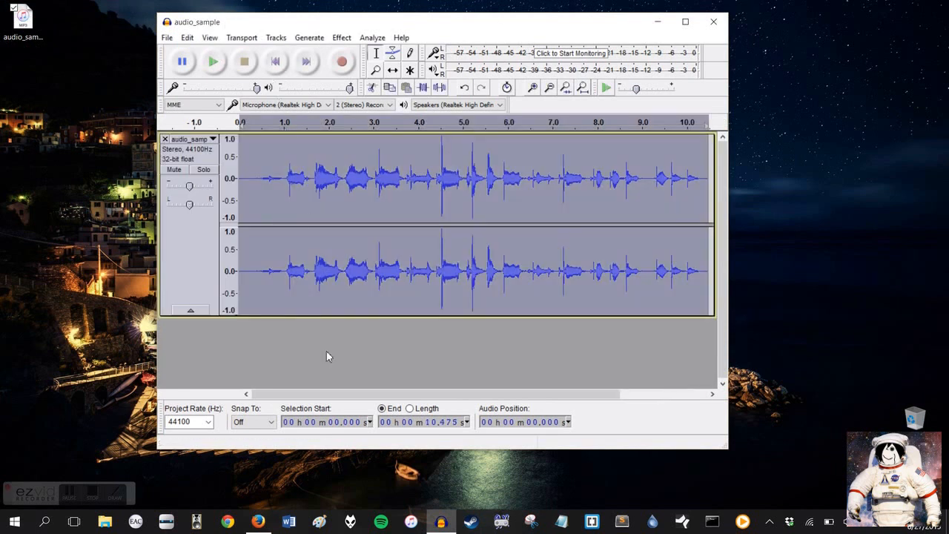
mouse_move(331, 368)
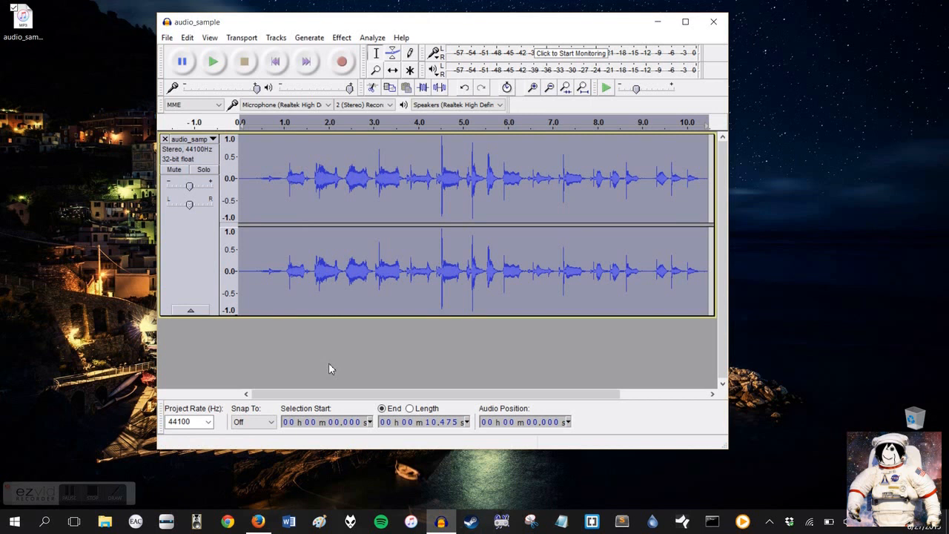
- Apply the Normalize effect, removing DC offset and capping peaks at -1.0 dB
left_click(341, 37)
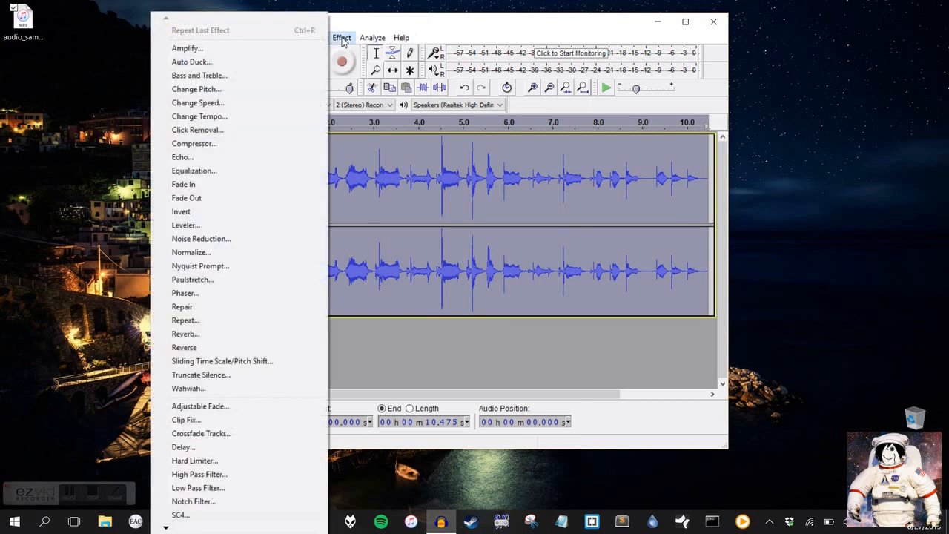
mouse_move(200, 238)
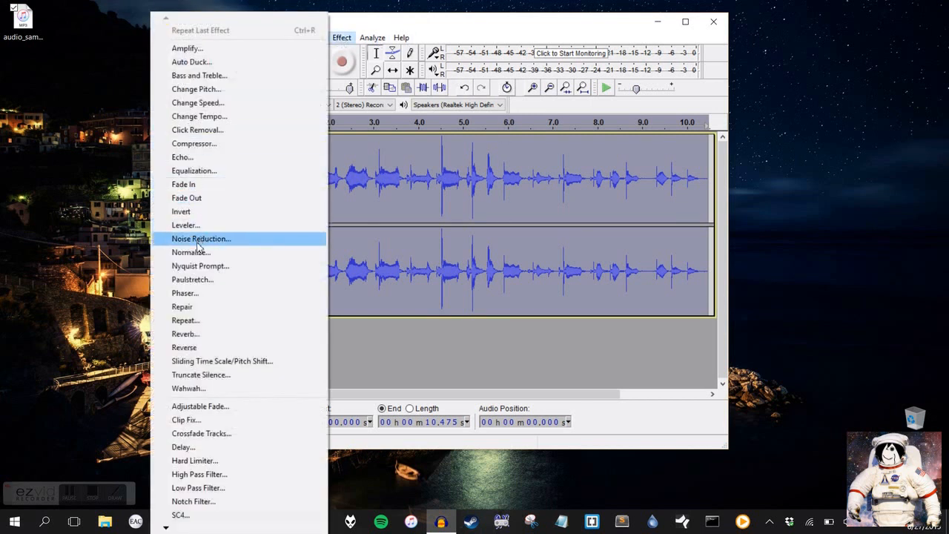
left_click(190, 252)
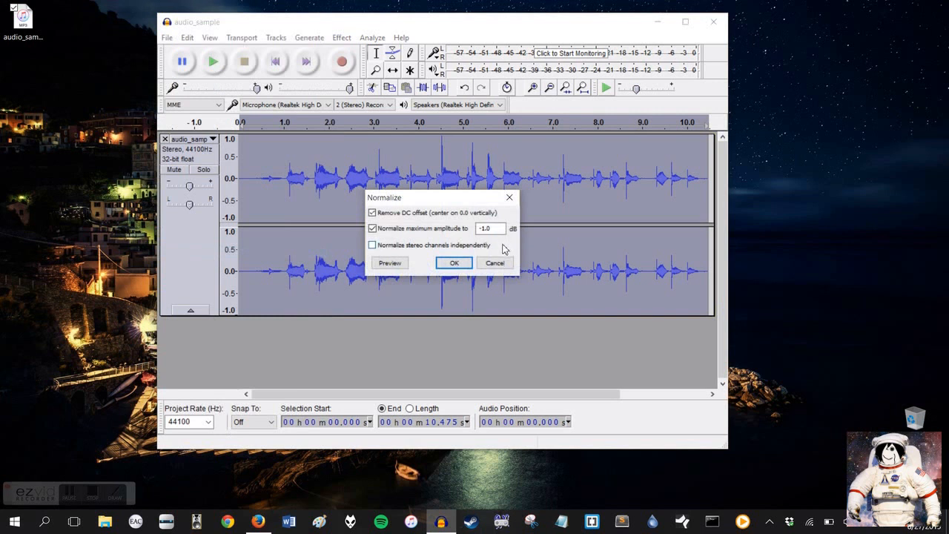
mouse_move(414, 223)
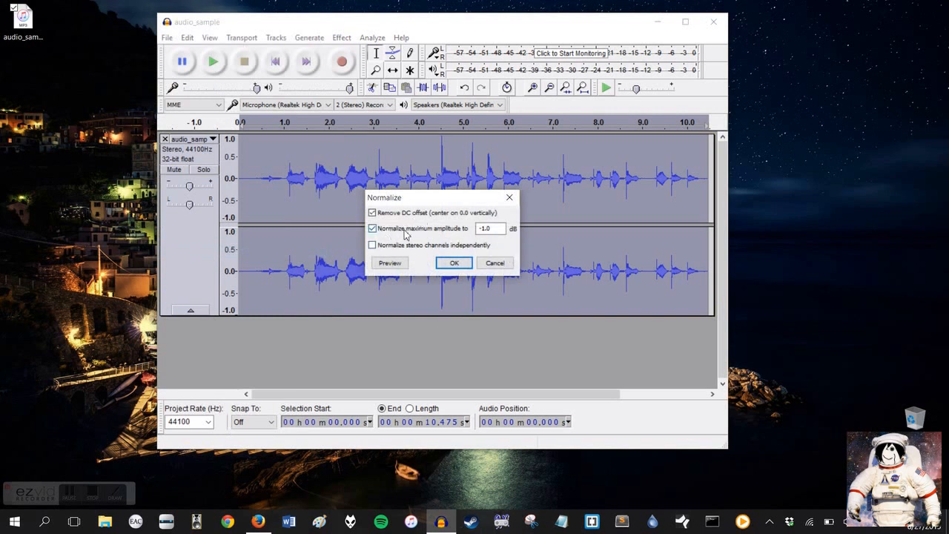
mouse_move(442, 234)
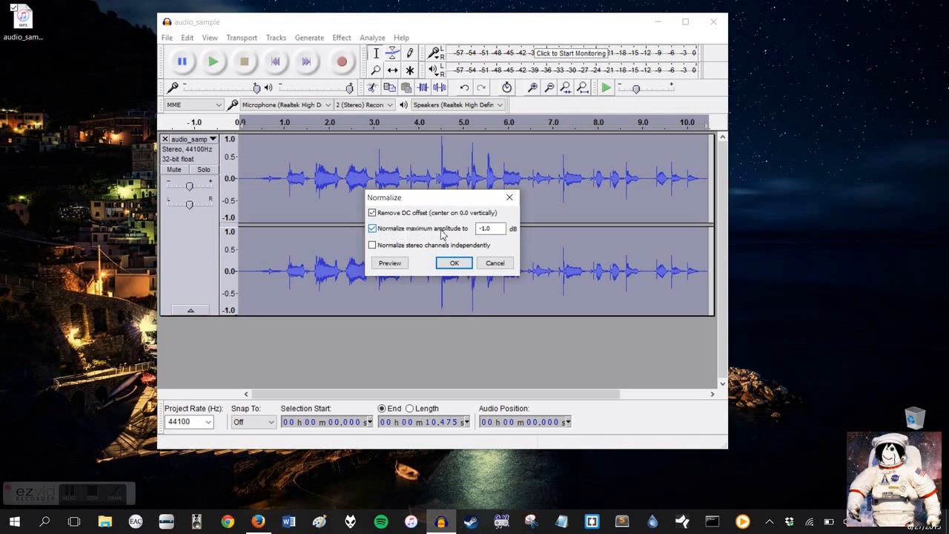
mouse_move(453, 263)
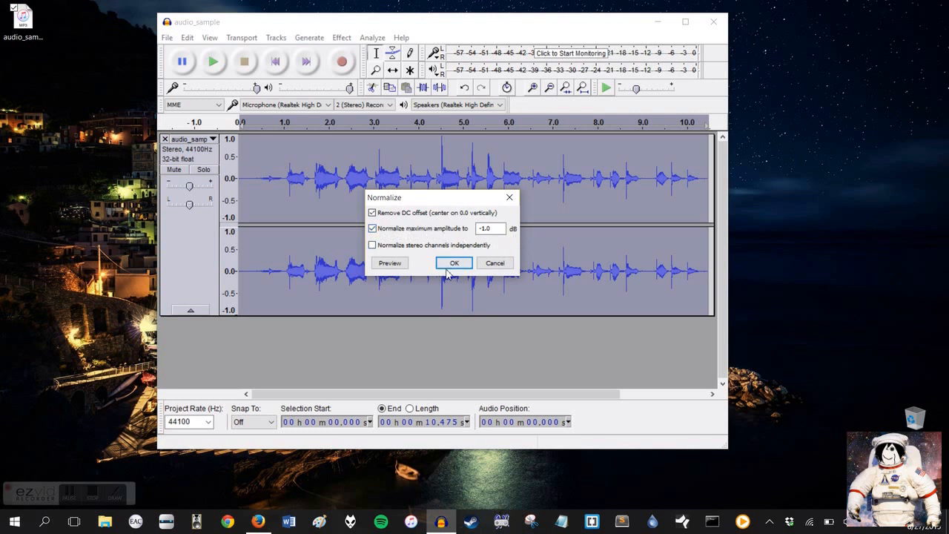
left_click(454, 263)
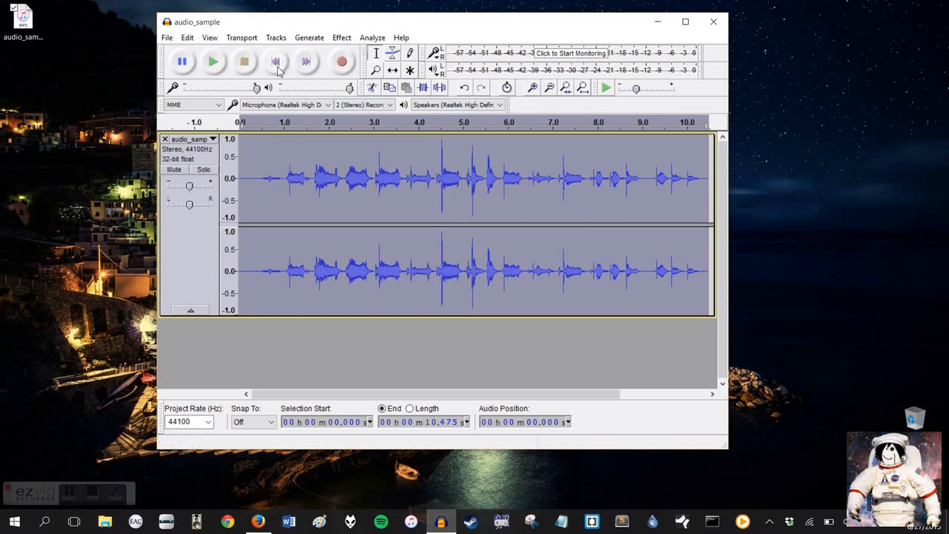
mouse_move(276, 63)
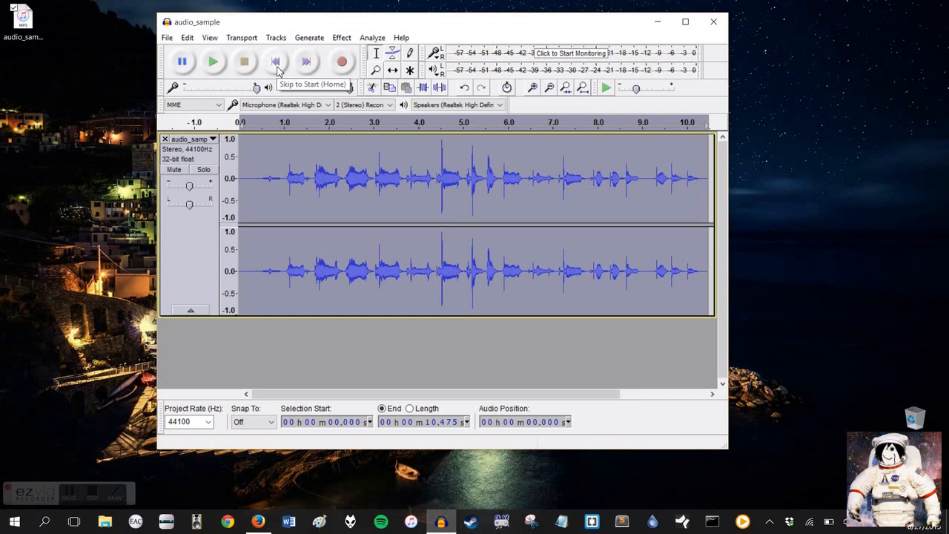
- From the track start, add labels at each song start named Song number one, Song number two and a third
left_click(275, 61)
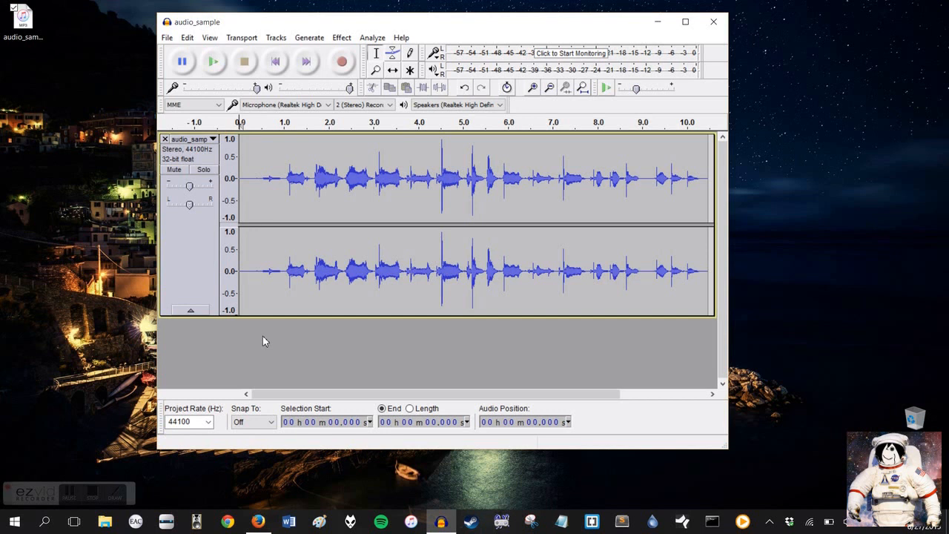
left_click(276, 37)
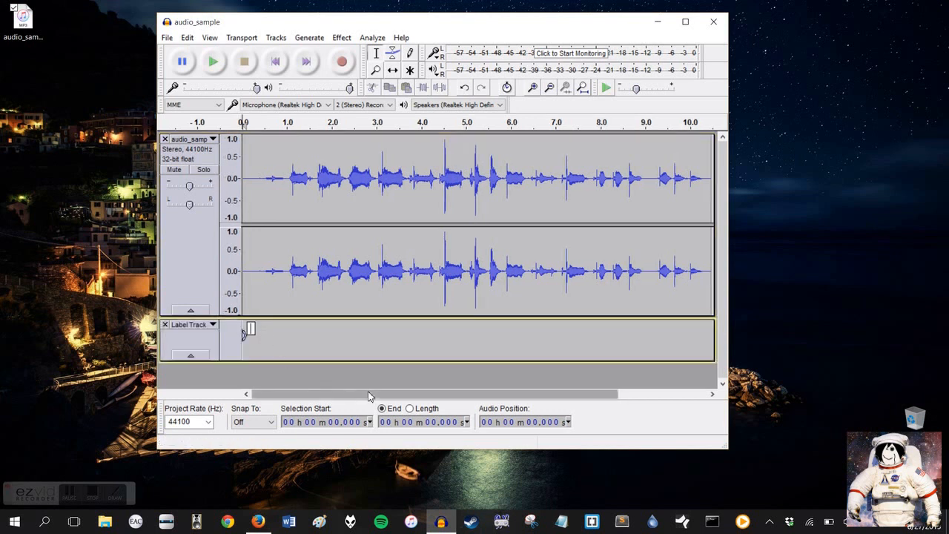
type("s")
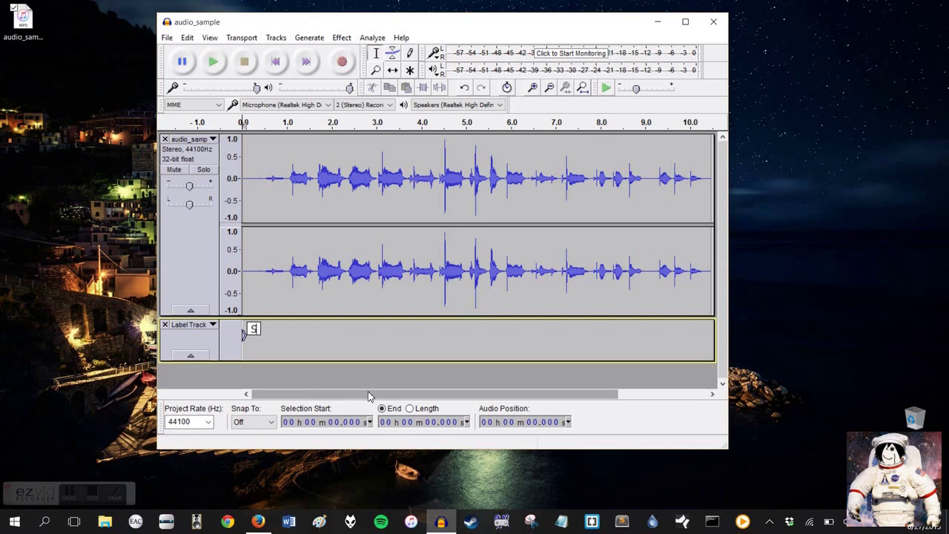
type("Song number one")
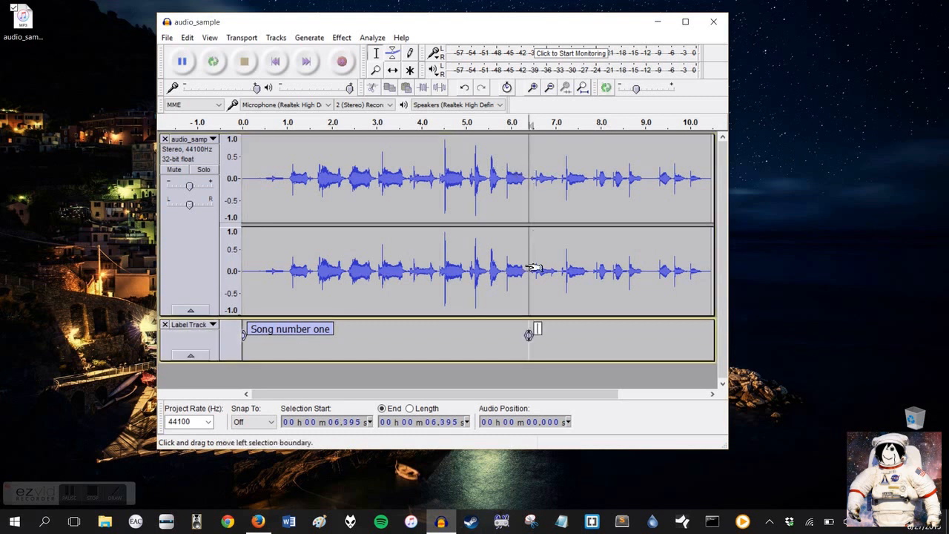
type("Song number two")
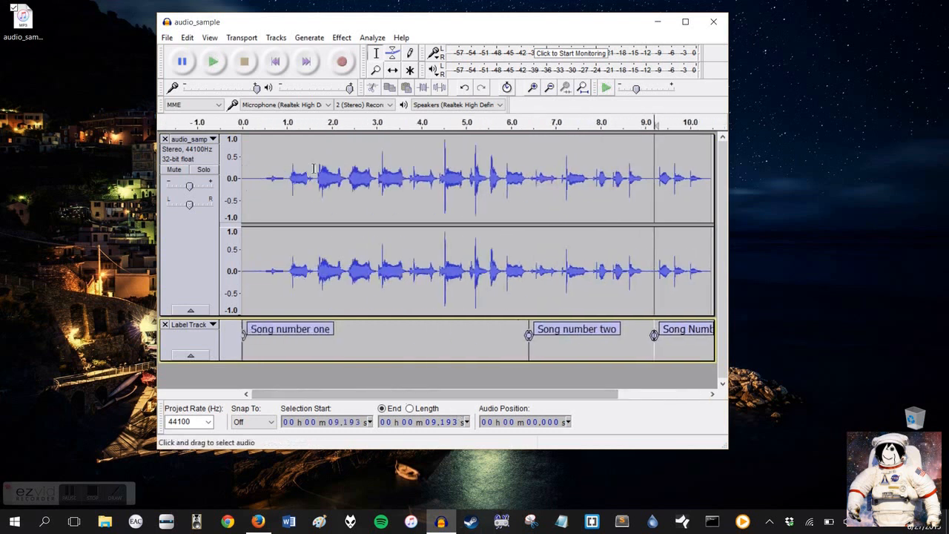
- Start Export Multiple from the File menu to split the audio by labels
left_click(166, 37)
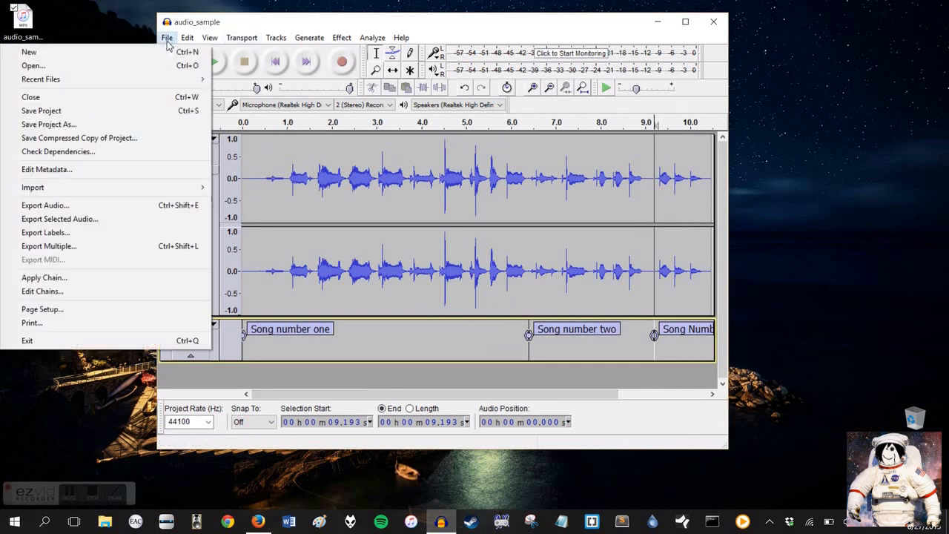
mouse_move(44, 231)
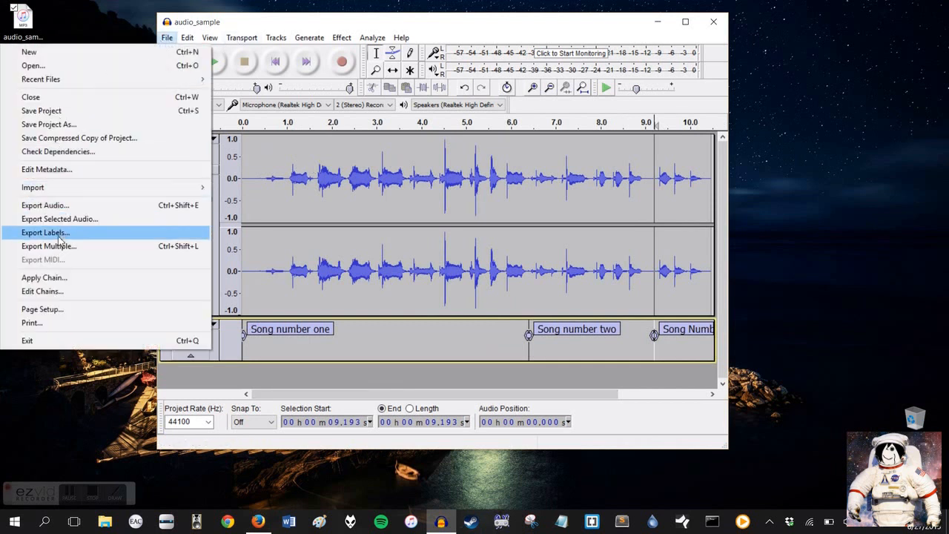
mouse_move(47, 246)
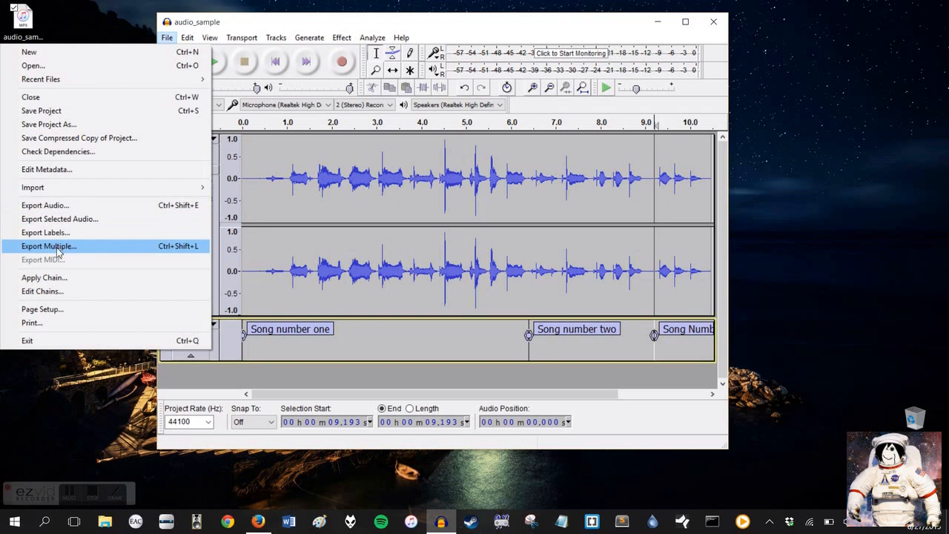
left_click(48, 246)
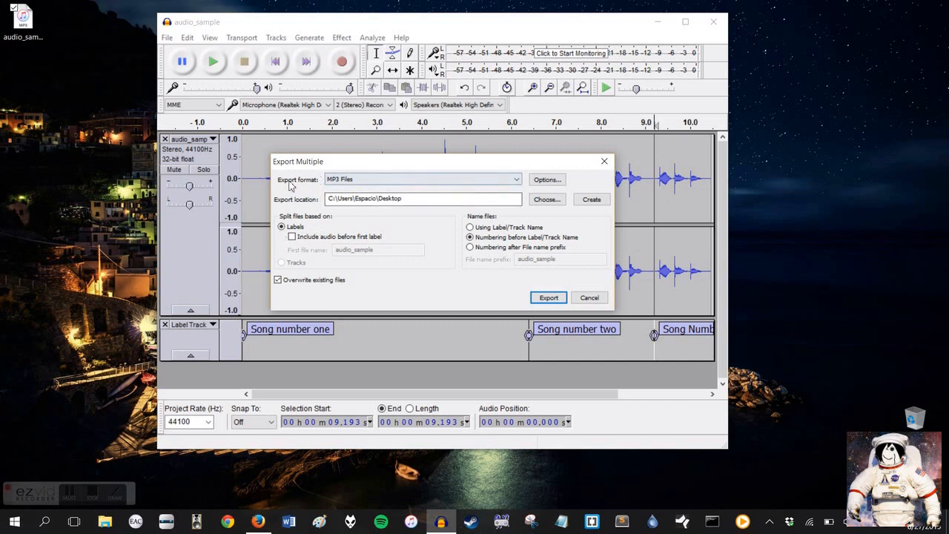
- Choose MP3 format at 320 kbps constant bit rate, saving to Desktop with numbering before label names
left_click(516, 178)
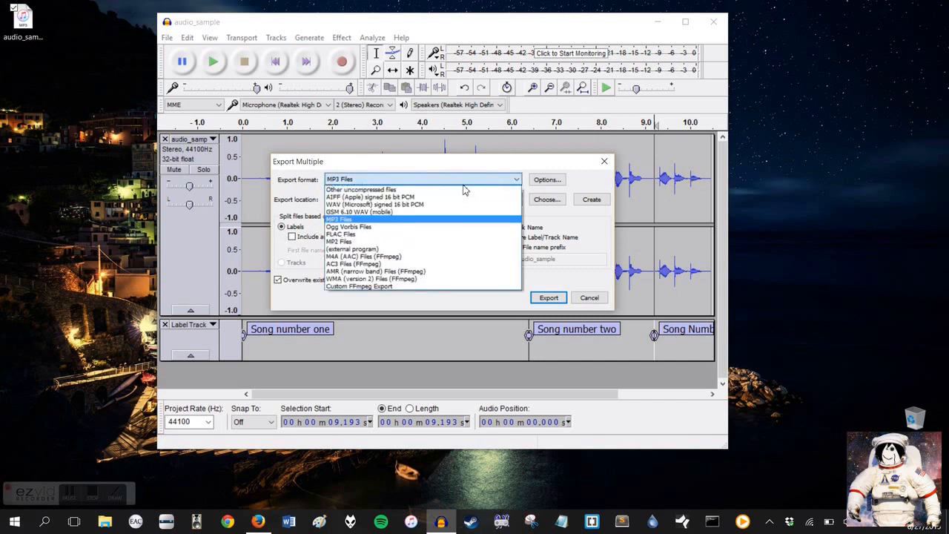
mouse_move(586, 184)
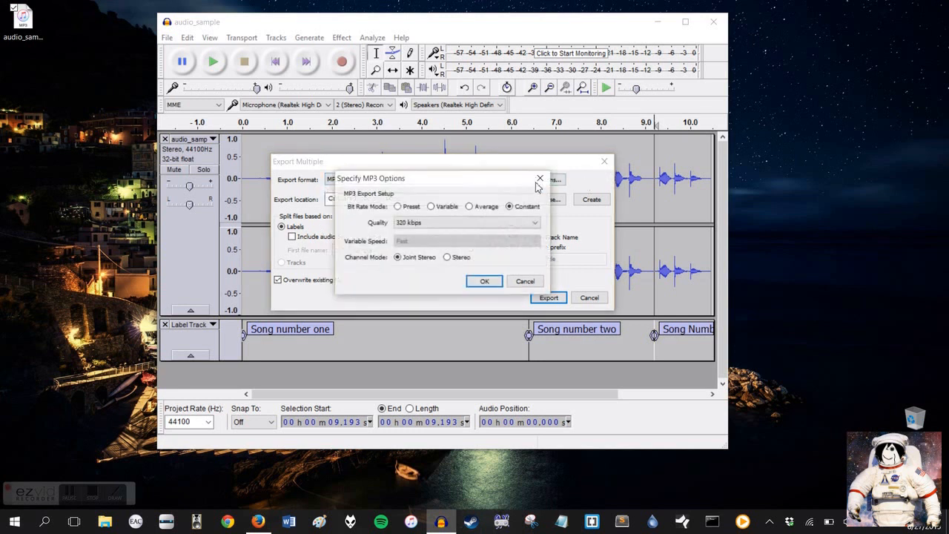
left_click_drag(371, 178, 463, 71)
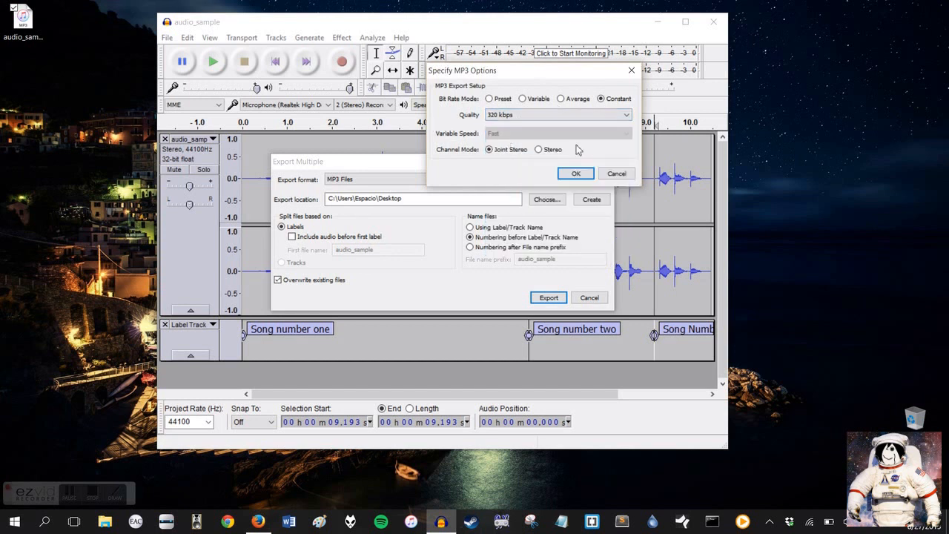
left_click(576, 172)
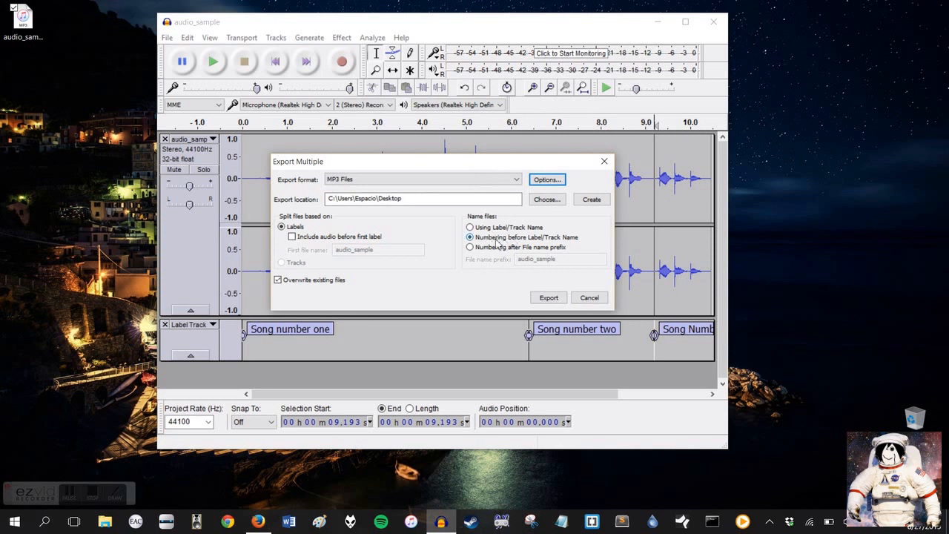
mouse_move(547, 243)
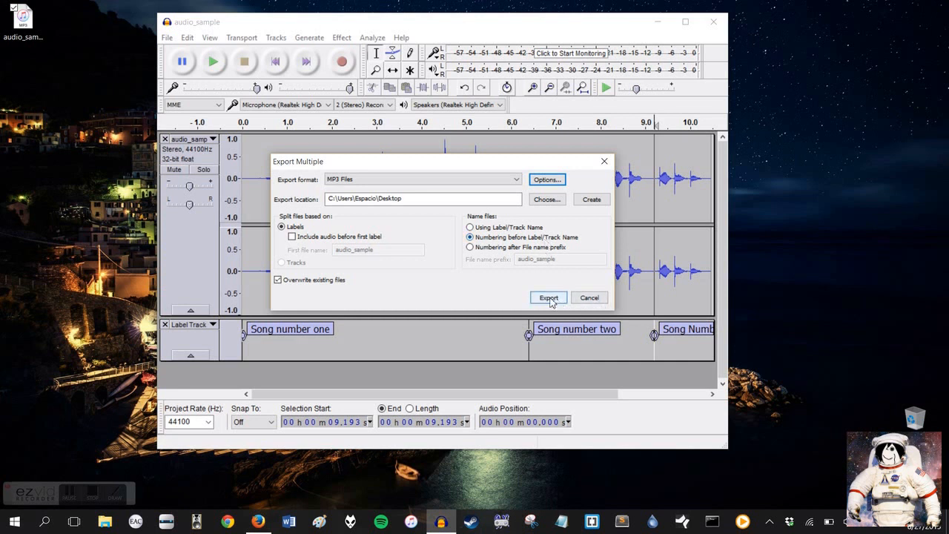
- Export the three songs as numbered MP3s, accepting each Edit Metadata dialog
left_click(549, 296)
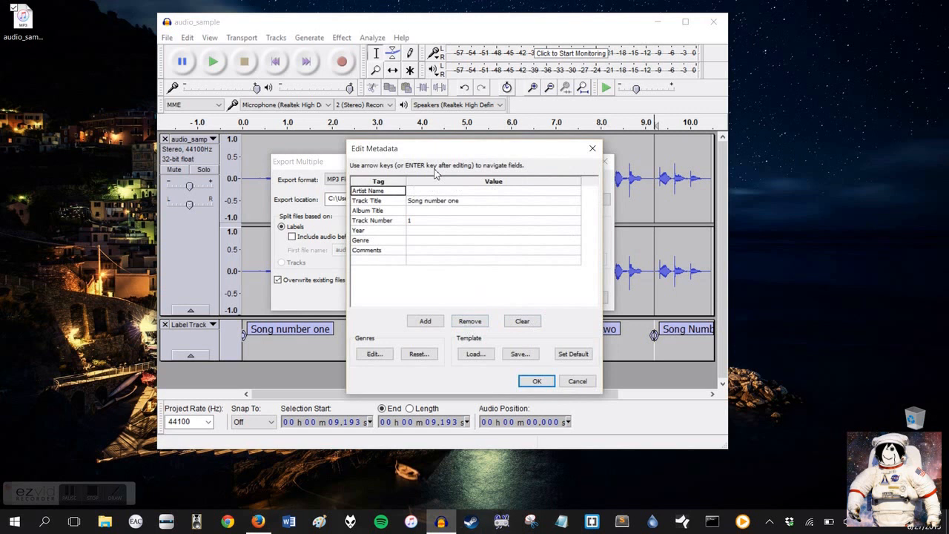
mouse_move(504, 208)
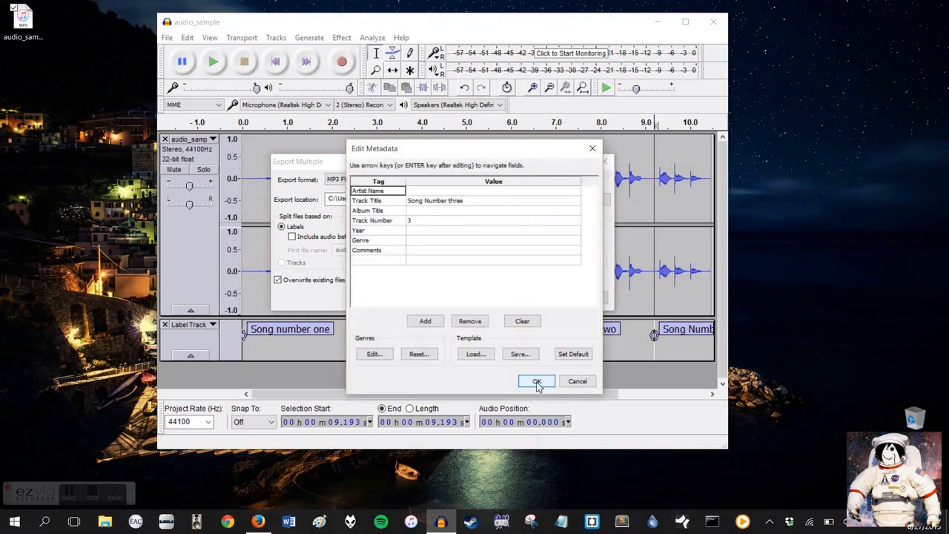
left_click(537, 380)
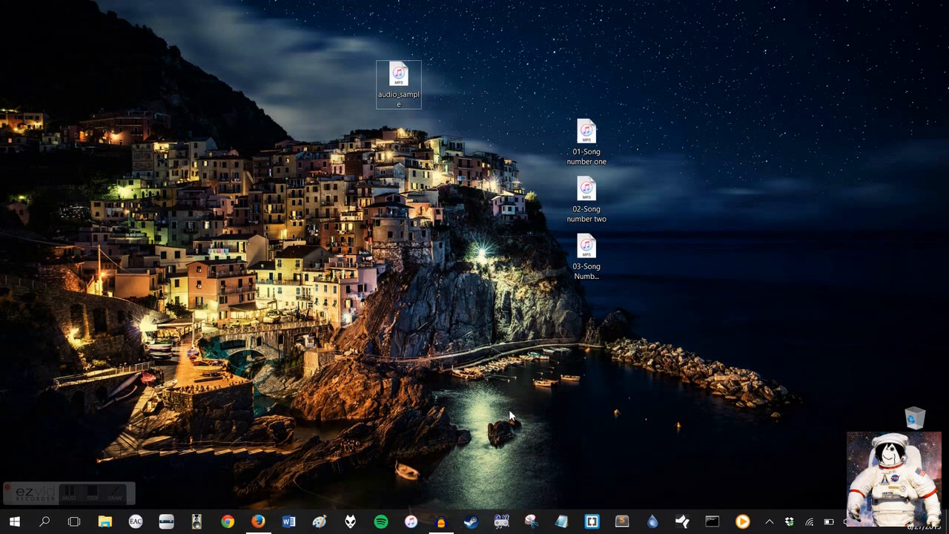
mouse_move(349, 414)
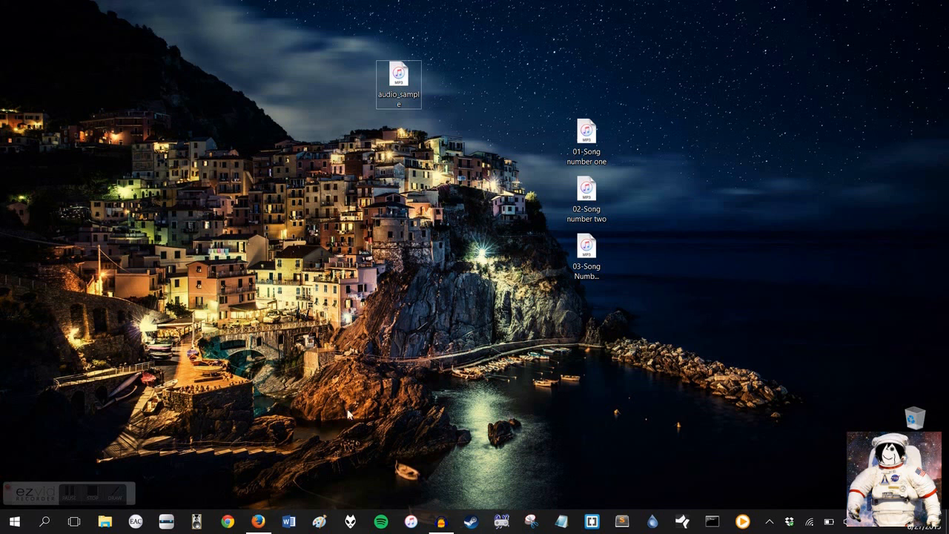